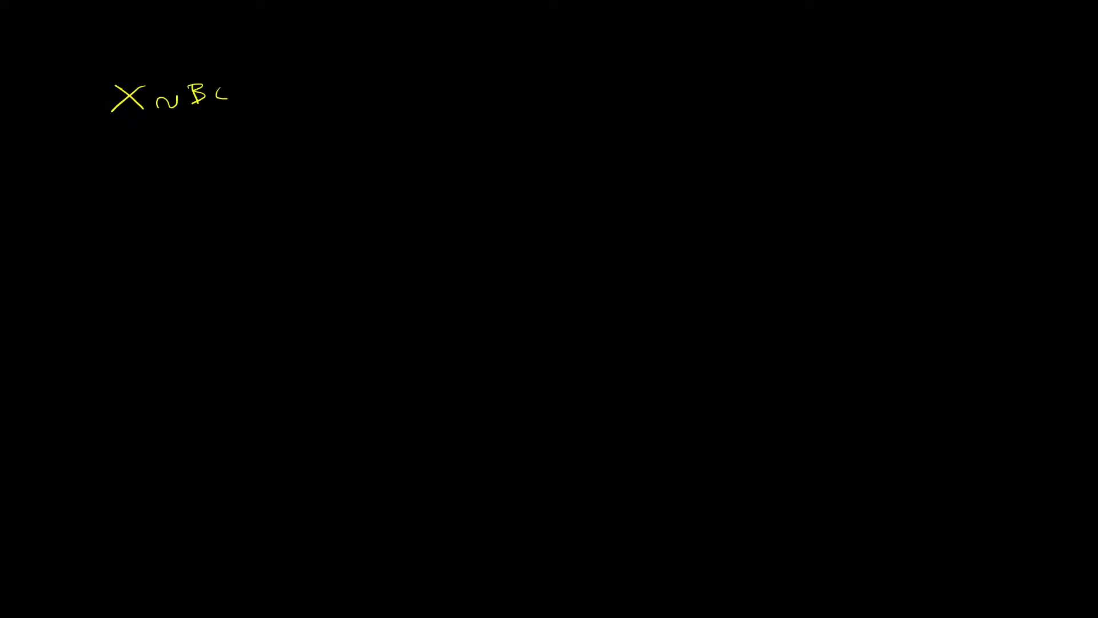
Write X~BER(n,p) and (x;n,p), underline the expression and add an arrow from x.
{"action": "type", "text": "ER("}
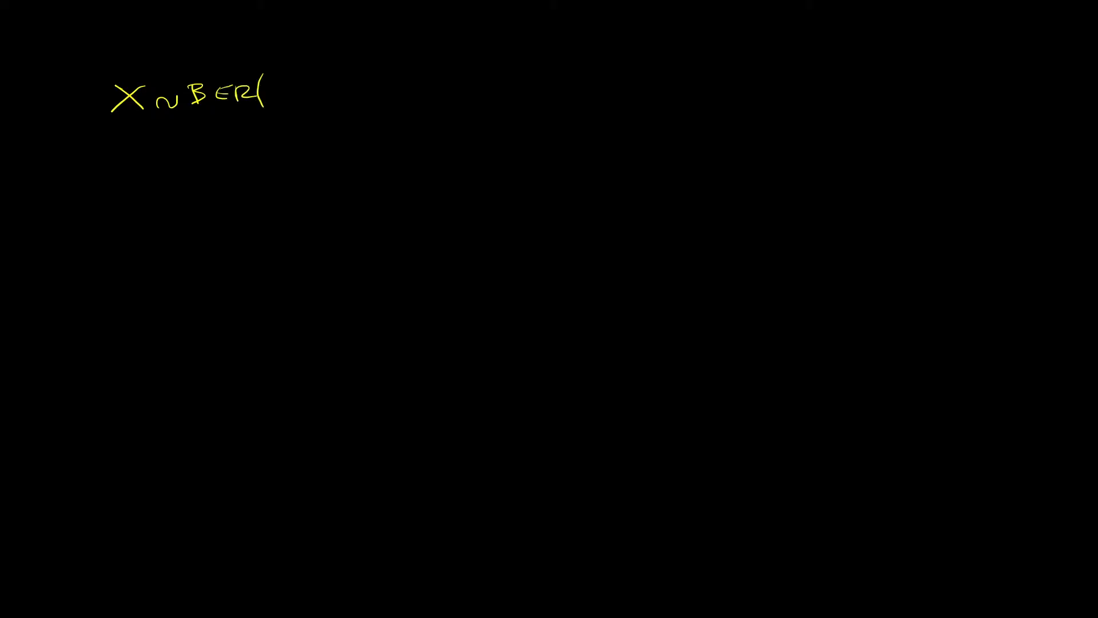
{"action": "type", "text": "n, p"}
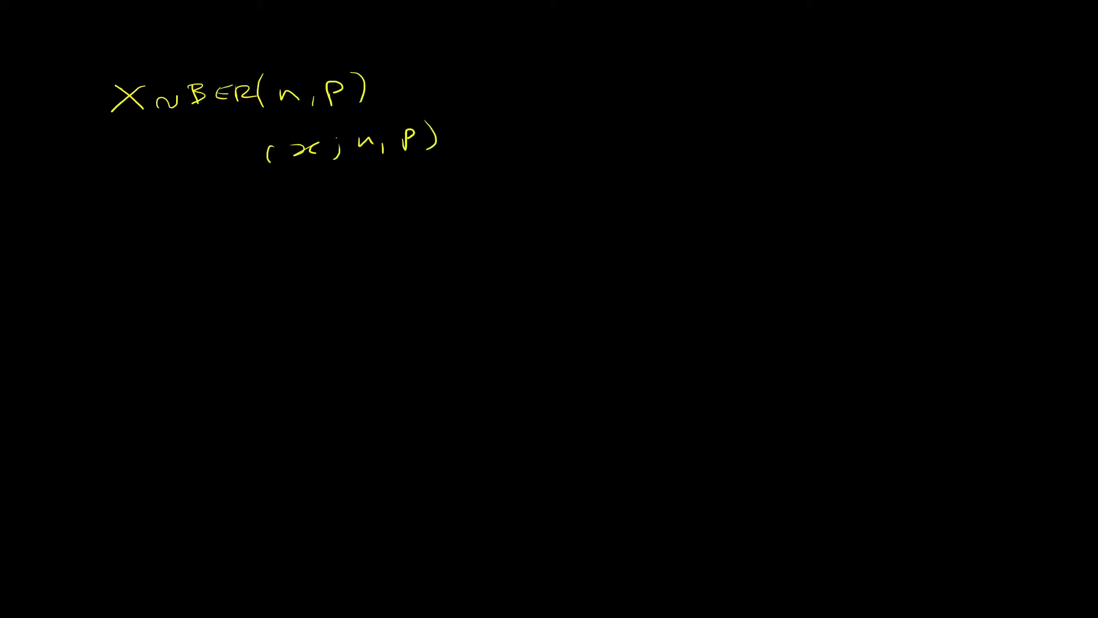
{"action": "left_click_drag", "start_coordinate": [263, 177], "coordinate": [432, 163]}
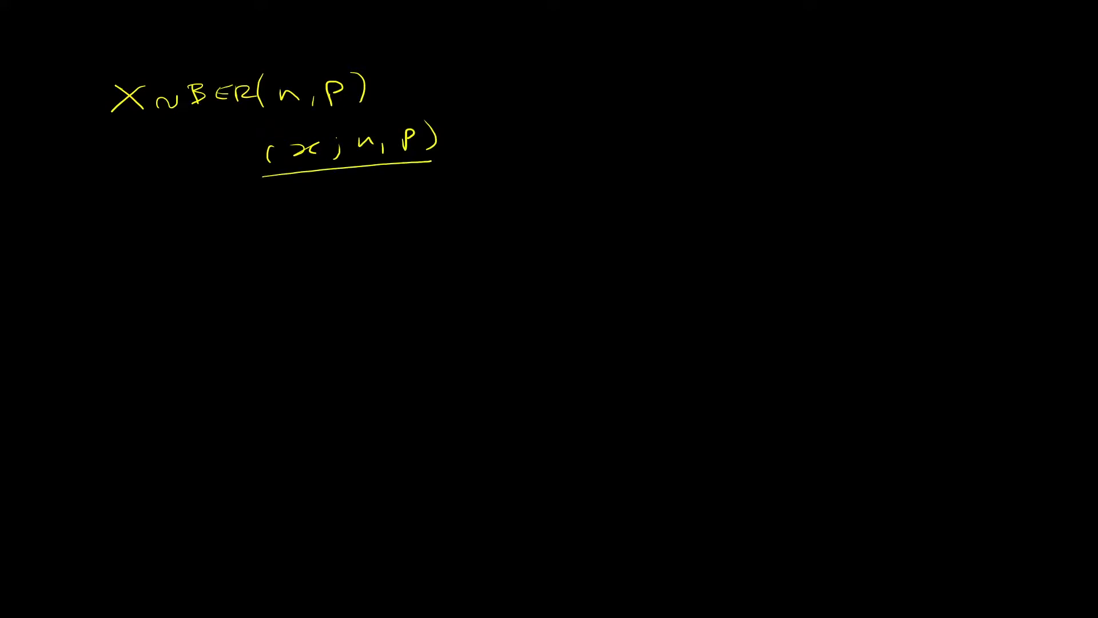
{"action": "left_click_drag", "start_coordinate": [308, 175], "coordinate": [307, 214]}
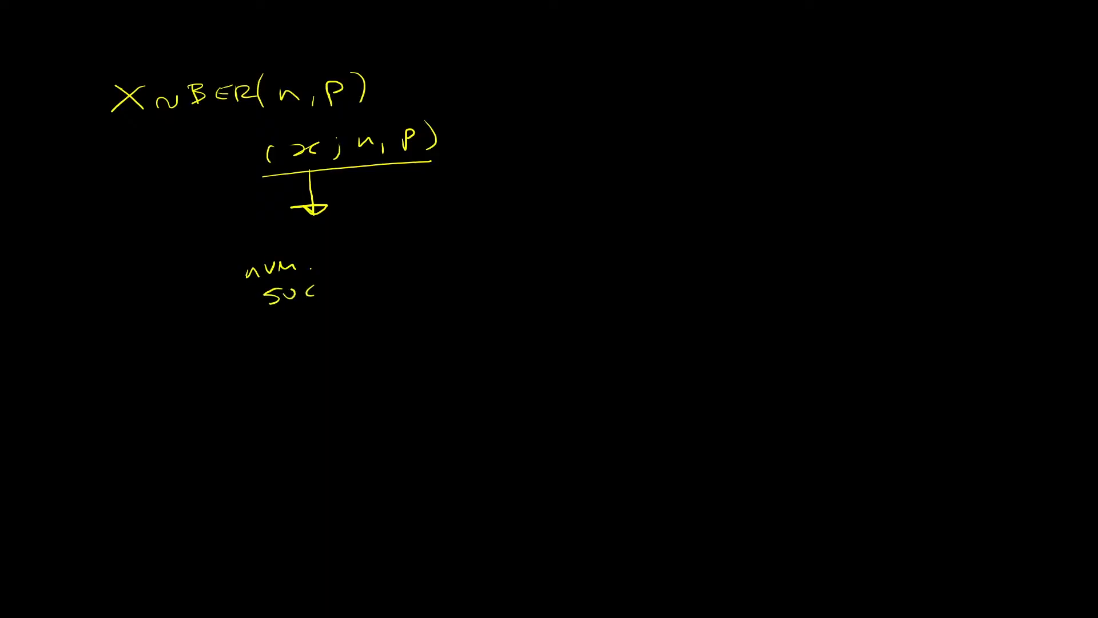
Label the parameters with 'successes' and arrows to the trials label, then start a new page.
{"action": "type", "text": "cesses"}
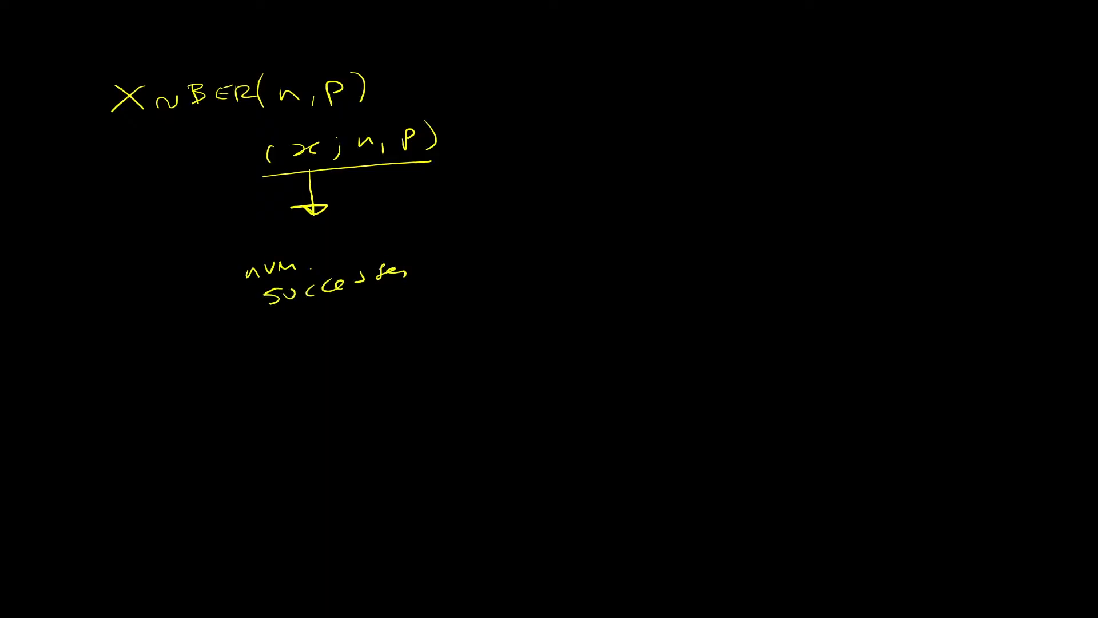
{"action": "left_click_drag", "start_coordinate": [379, 162], "coordinate": [455, 203]}
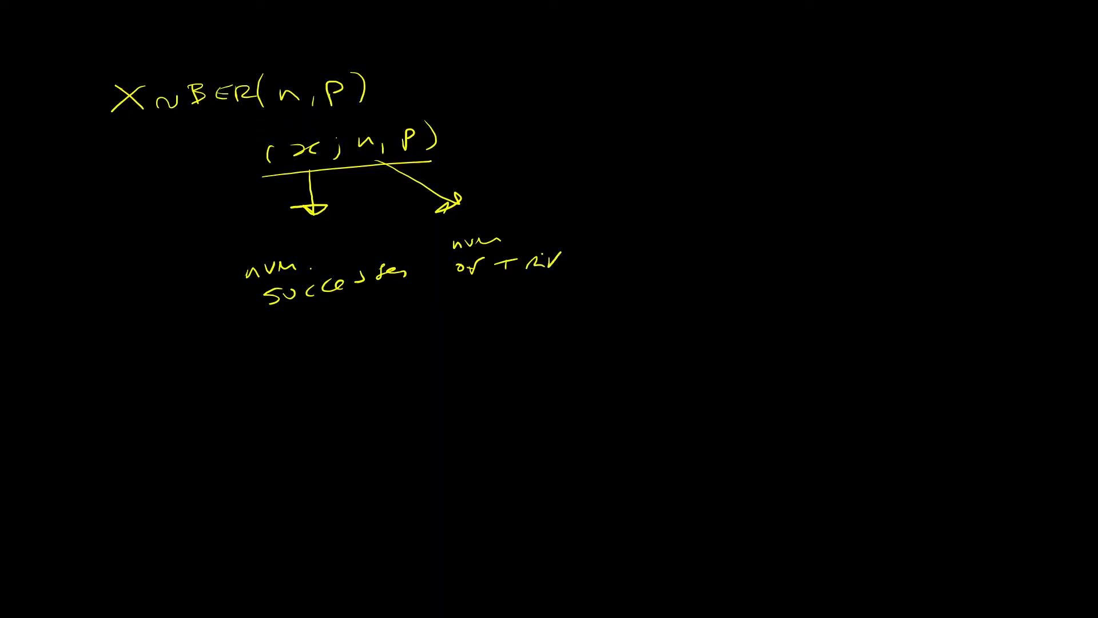
{"action": "left_click_drag", "start_coordinate": [431, 157], "coordinate": [640, 207]}
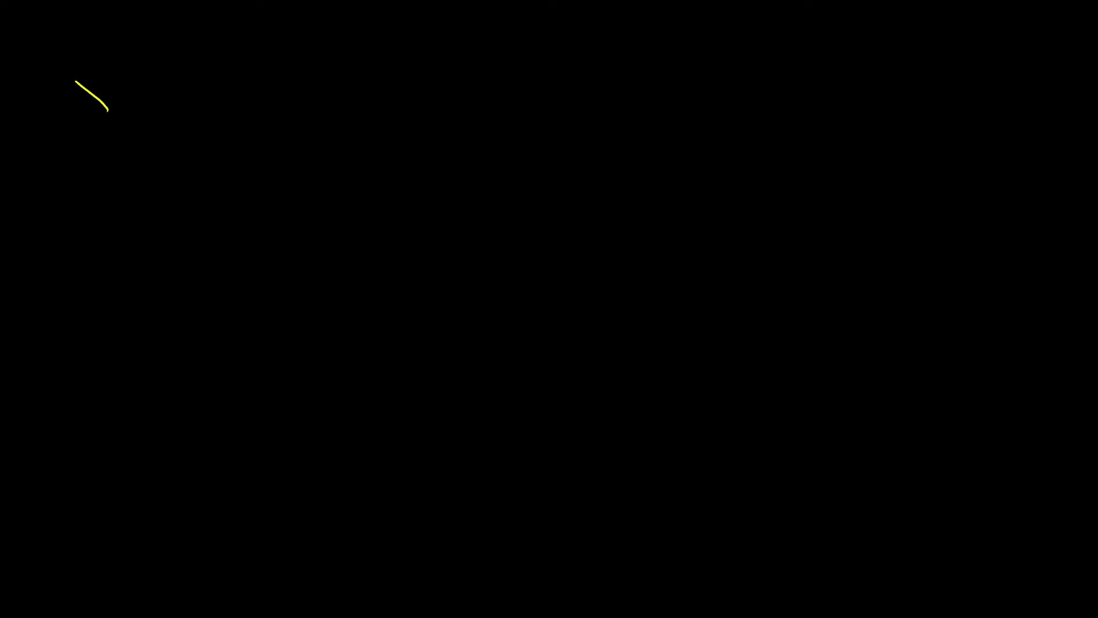
Write X~Ber(x;n,p) and f(x)=P(X=x), then draw the opening brace before nCx.
{"action": "left_click_drag", "start_coordinate": [126, 98], "coordinate": [175, 99]}
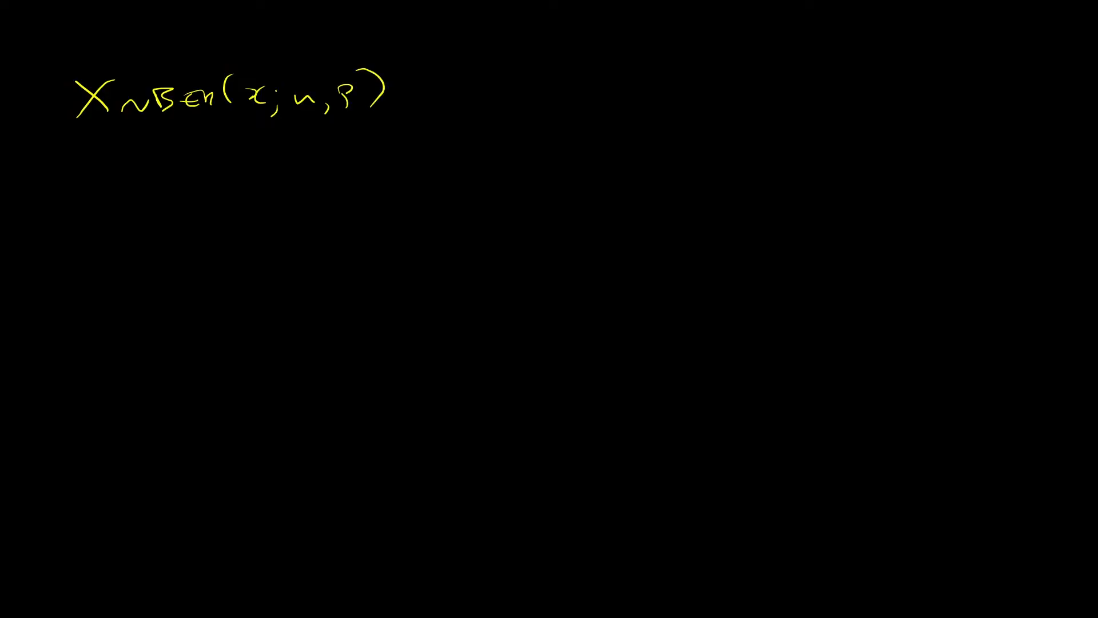
{"action": "type", "text": "fx"}
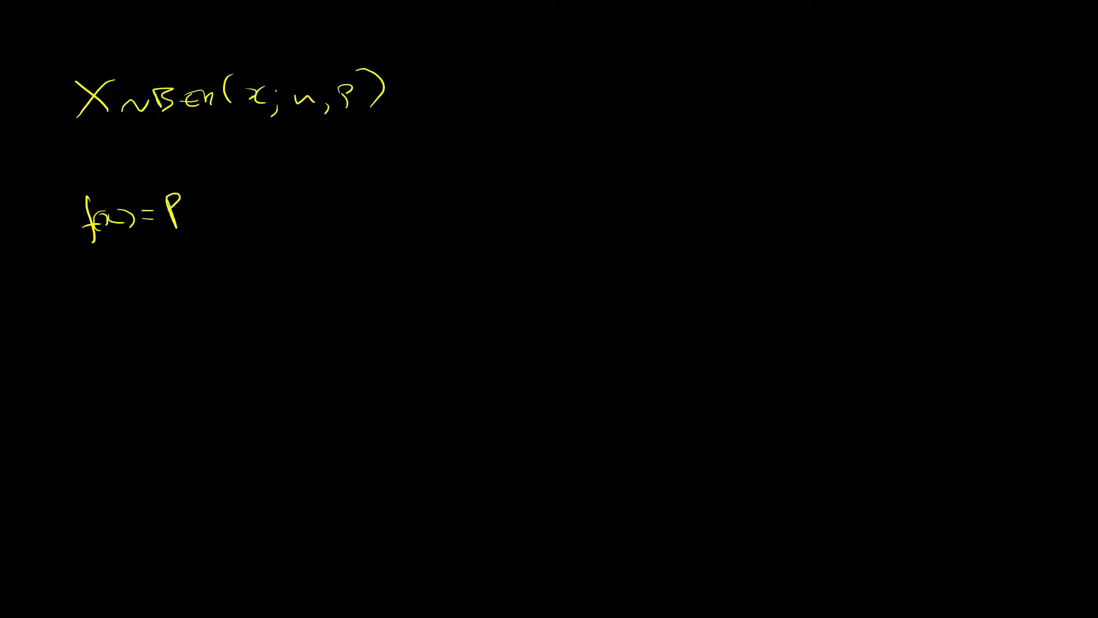
{"action": "type", "text": "( X"}
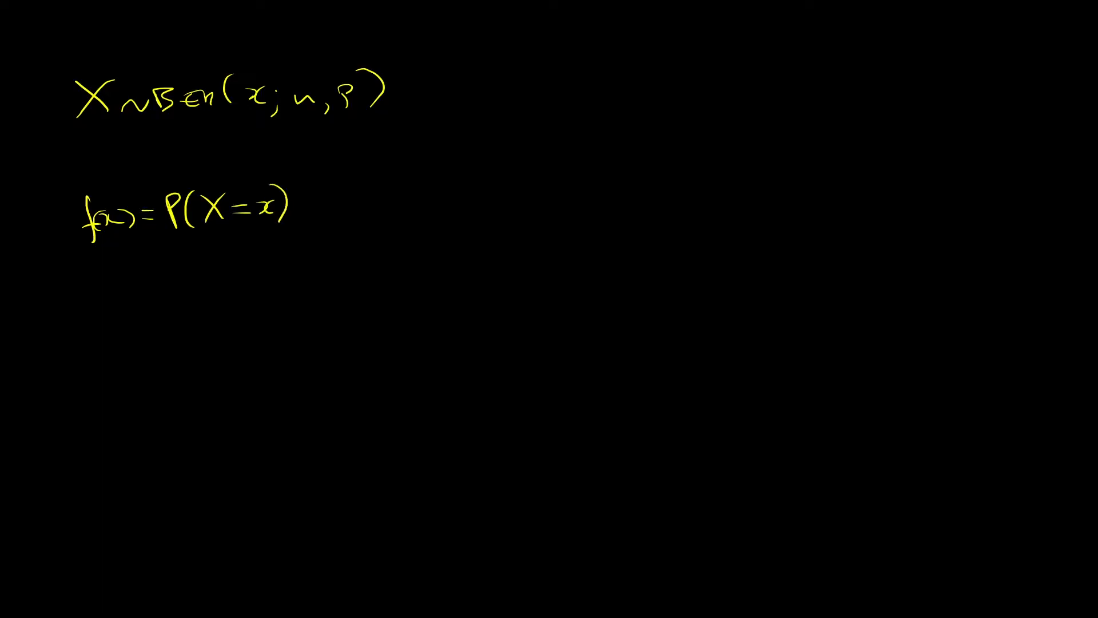
{"action": "left_click_drag", "start_coordinate": [319, 151], "coordinate": [326, 280]}
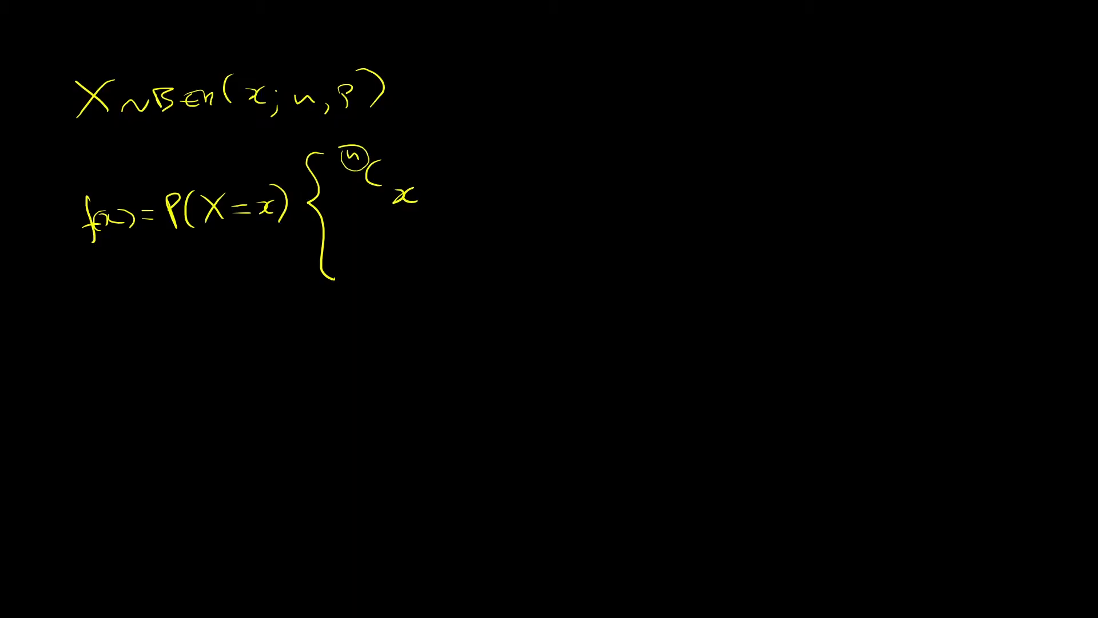
Link n in nCx to Ber's n, erase the annotation, and write p^x(1−p).
{"action": "left_click_drag", "start_coordinate": [353, 158], "coordinate": [326, 109]}
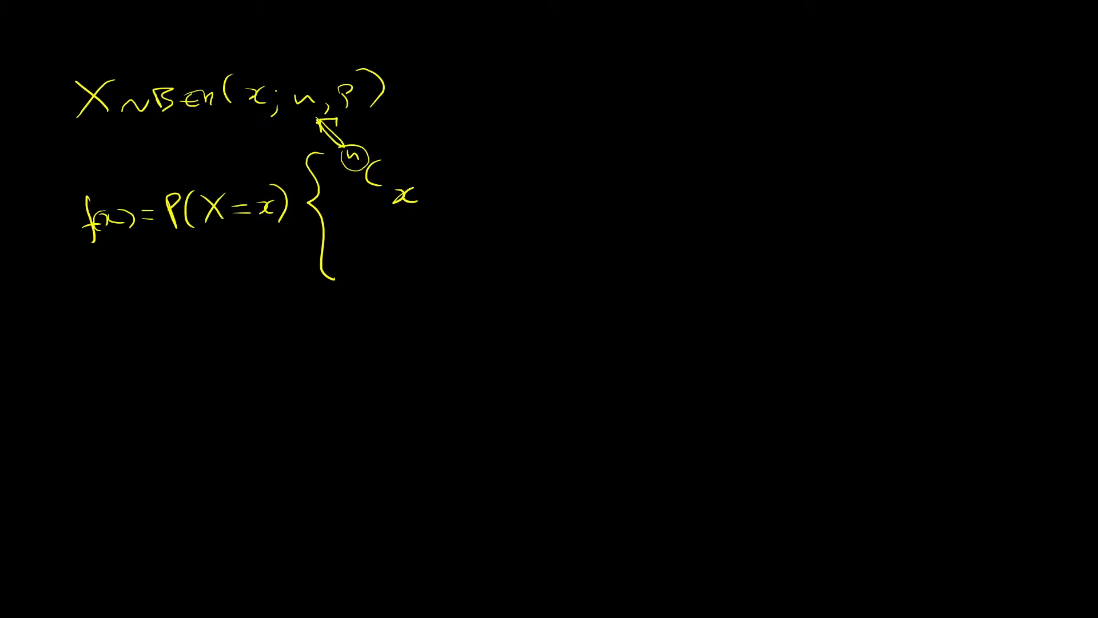
{"action": "left_click_drag", "start_coordinate": [259, 139], "coordinate": [406, 207]}
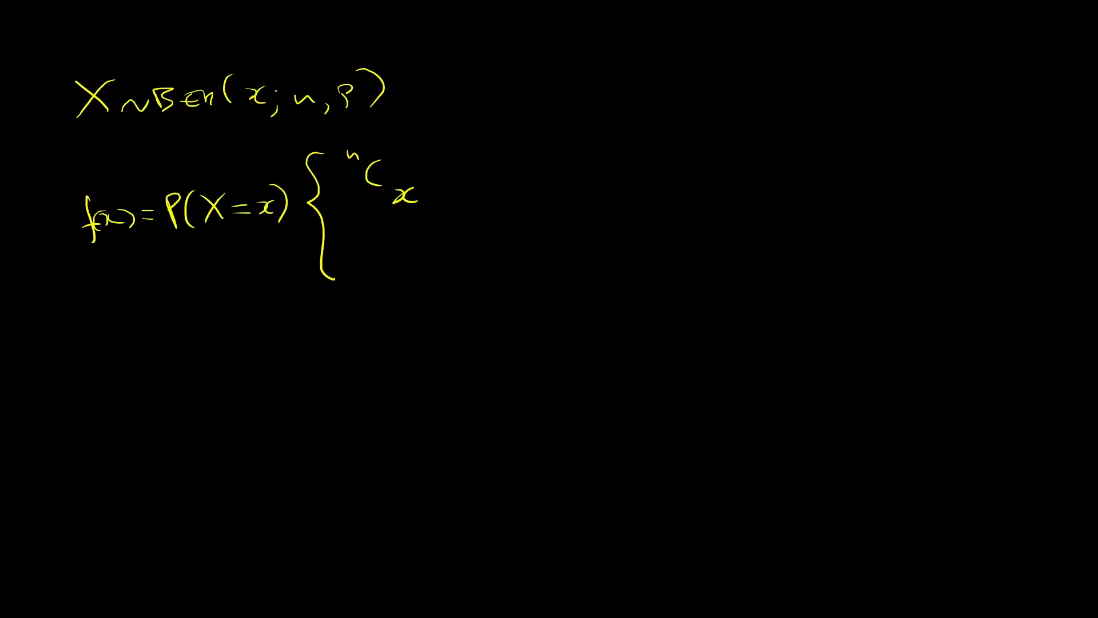
{"action": "type", "text": "P"}
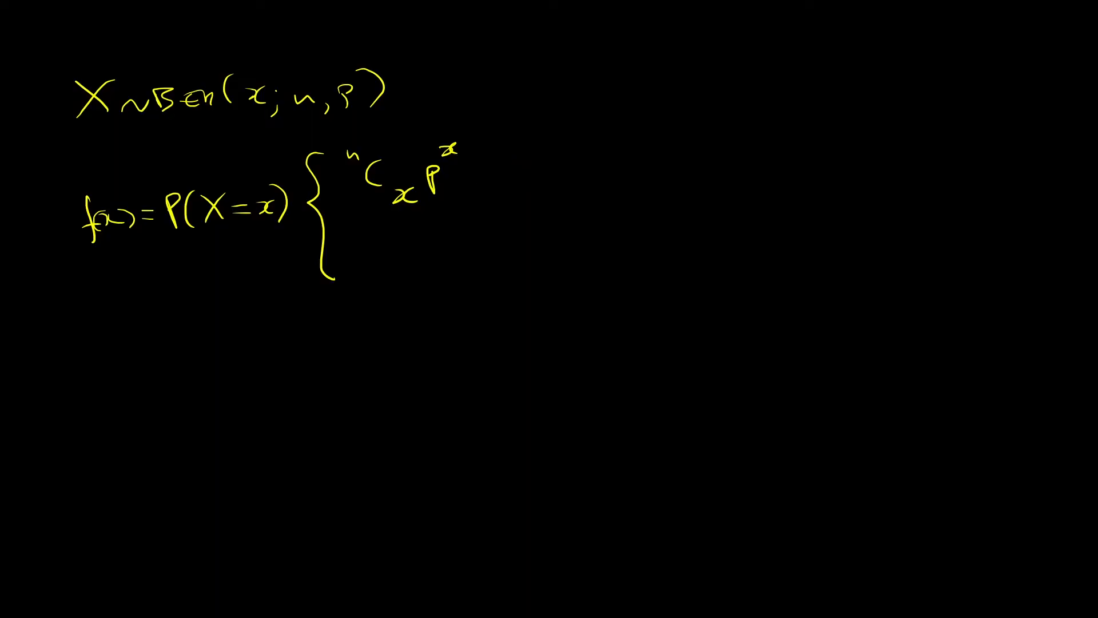
{"action": "left_click_drag", "start_coordinate": [476, 175], "coordinate": [479, 188]}
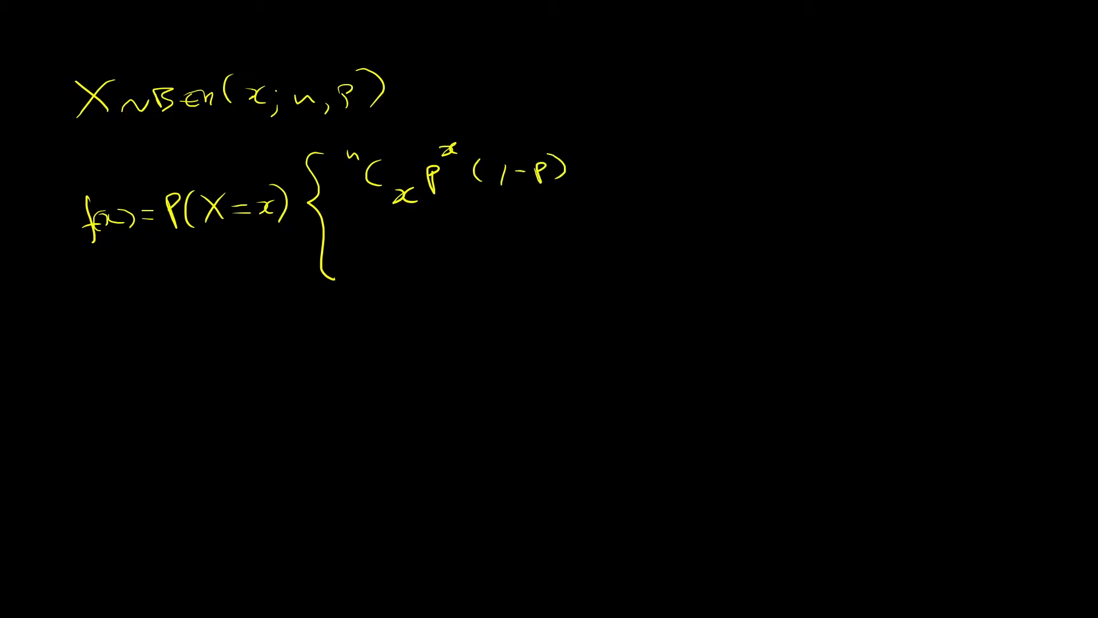
Finish the exponent (n−x), add the condition if x=1, and write 0 otherwise.
{"action": "type", "text": "n-"}
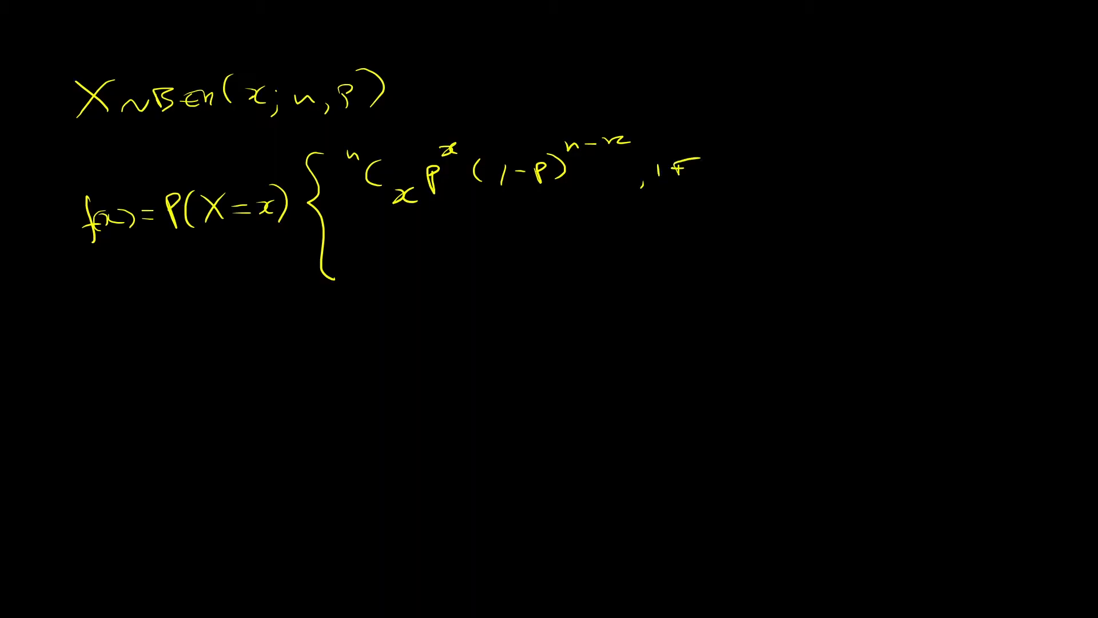
{"action": "type", "text": "x=1"}
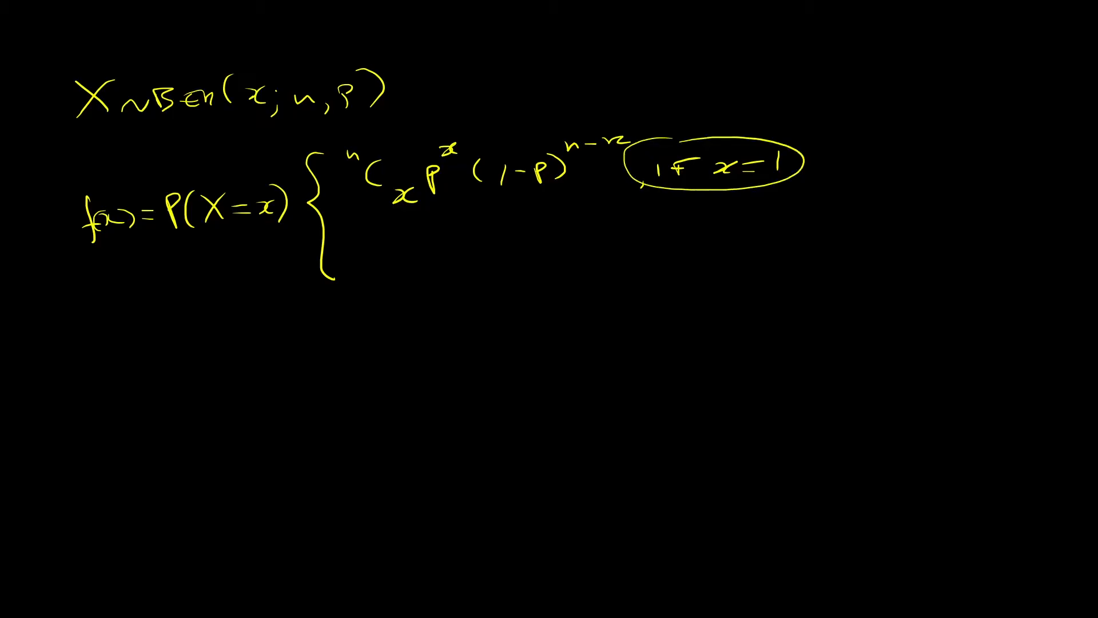
{"action": "type", "text": "0"}
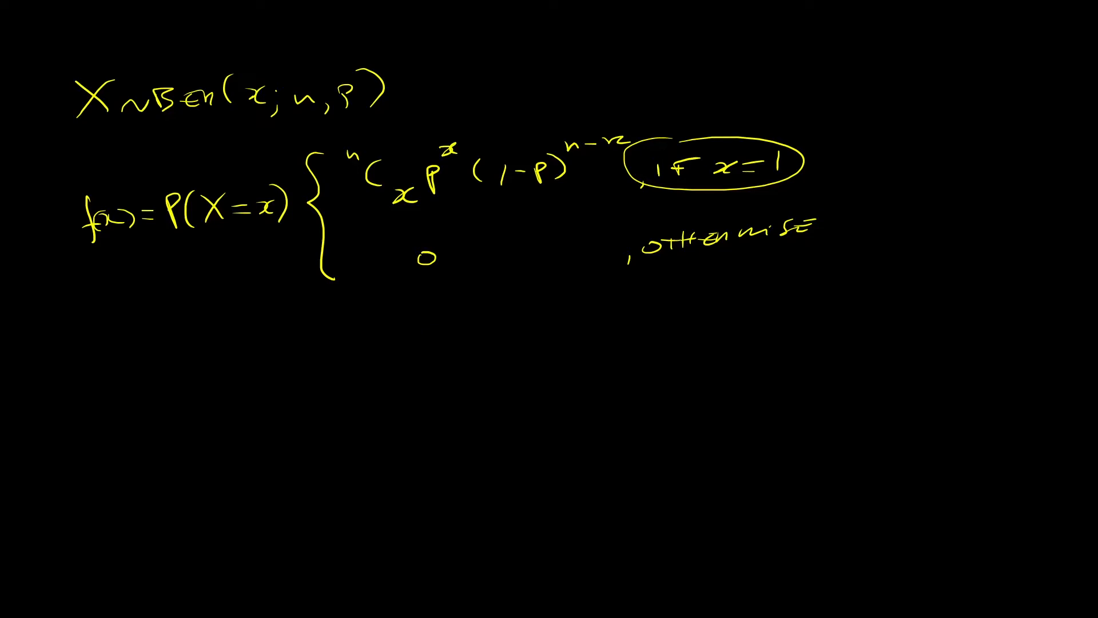
Circle the n in Ber(x;n,p), draw an arrow to H and circle the H outcome.
{"action": "left_click", "coordinate": [284, 98]}
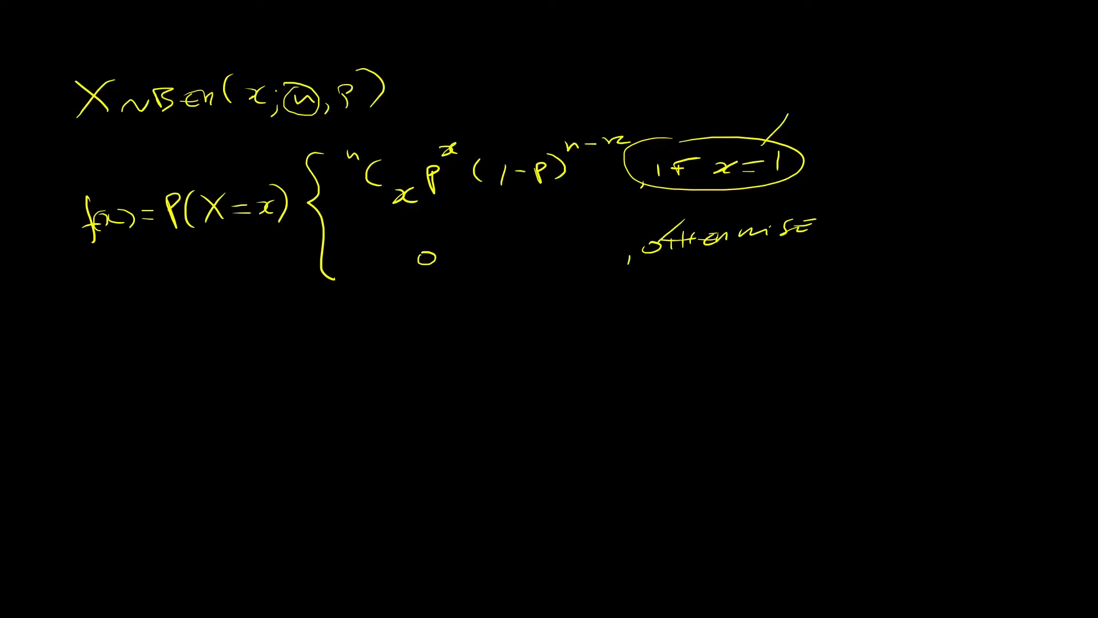
{"action": "left_click_drag", "start_coordinate": [360, 364], "coordinate": [420, 357]}
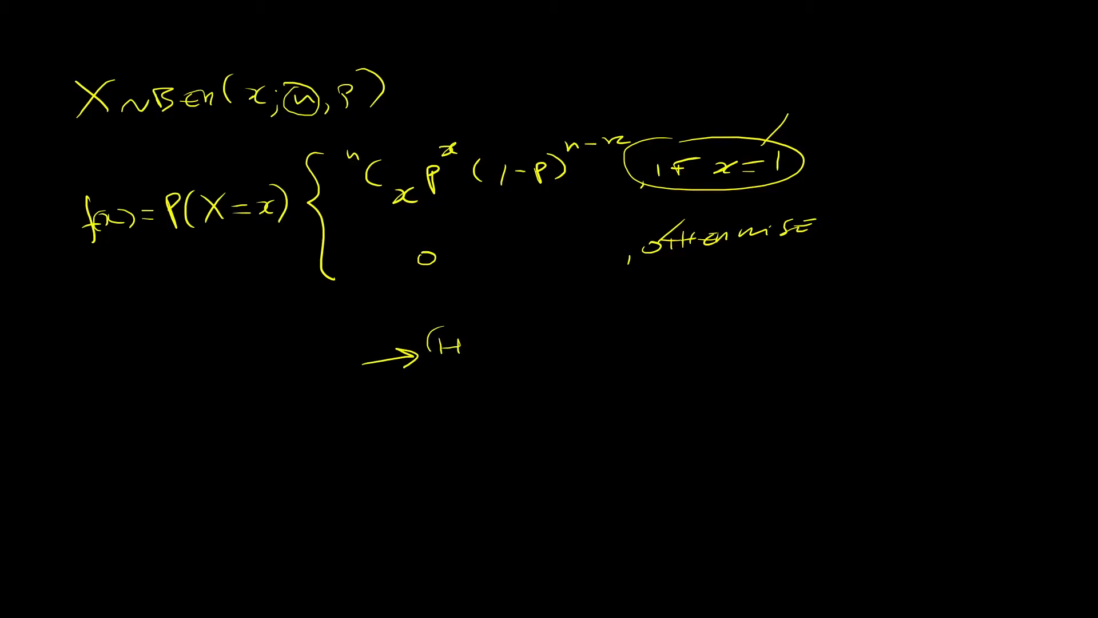
{"action": "left_click_drag", "start_coordinate": [435, 323], "coordinate": [456, 364]}
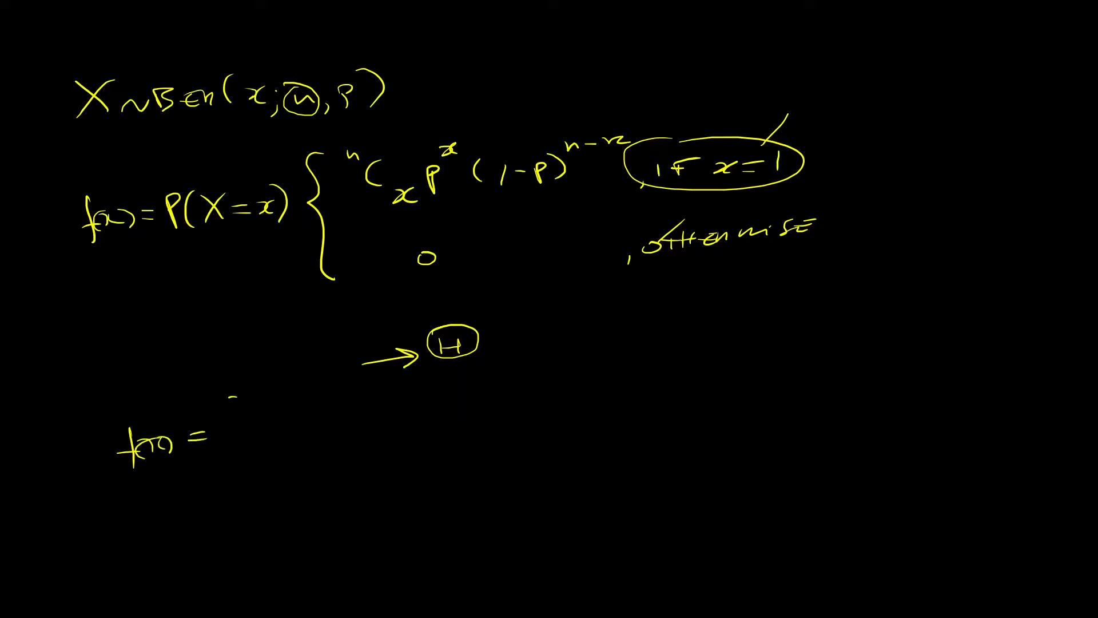
Write the PMF cases {p if x=1, 1−p if x=0.
{"action": "type", "text": "{P"}
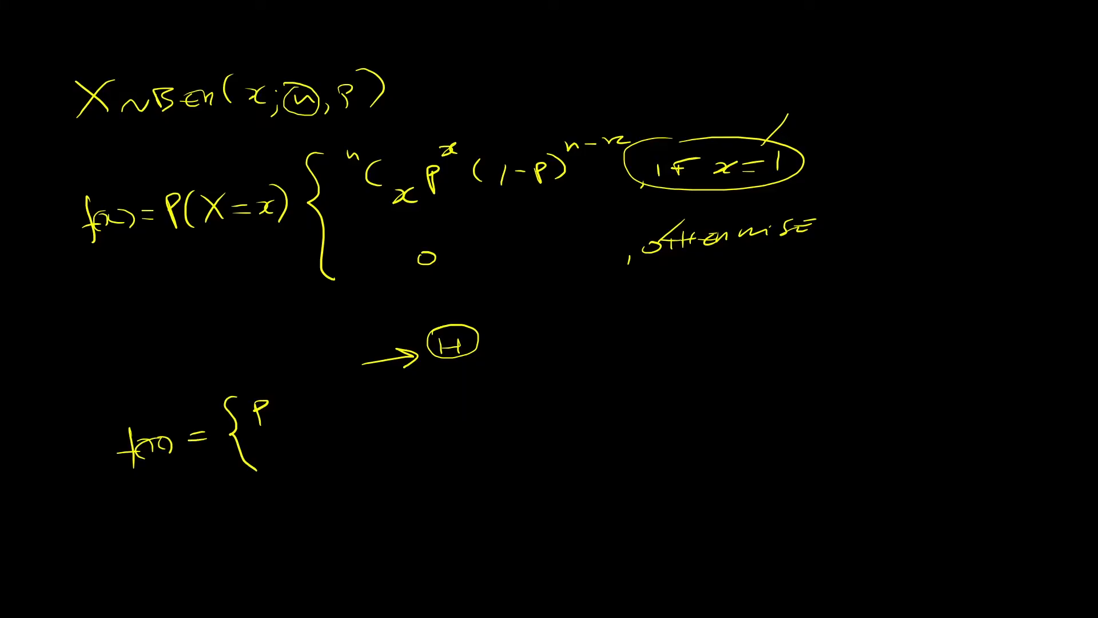
{"action": "type", "text": "if"}
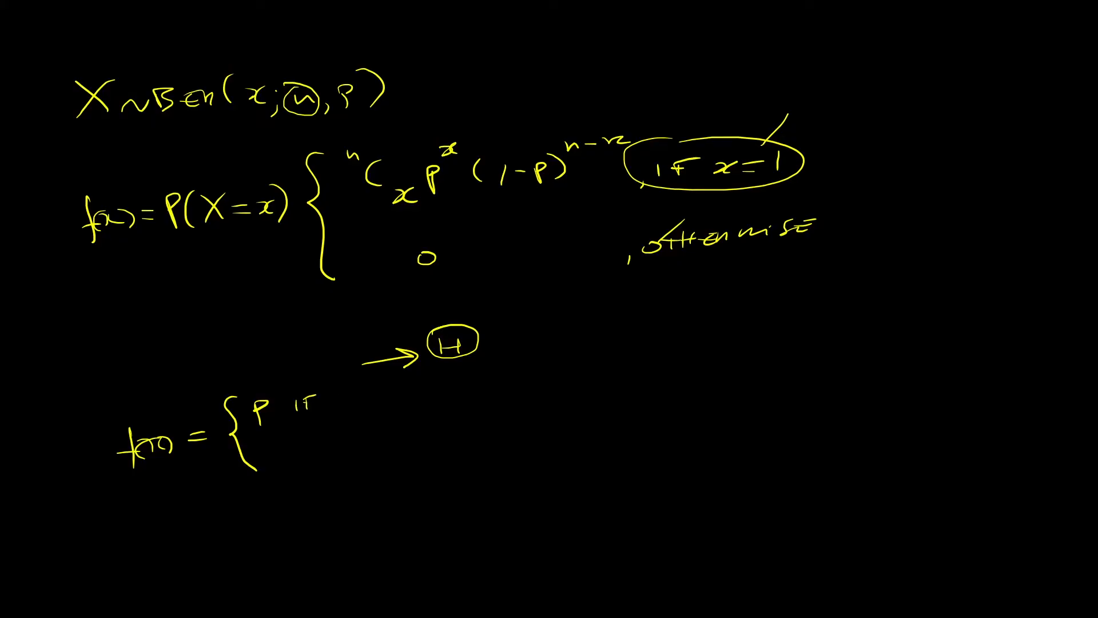
{"action": "type", "text": "x=1"}
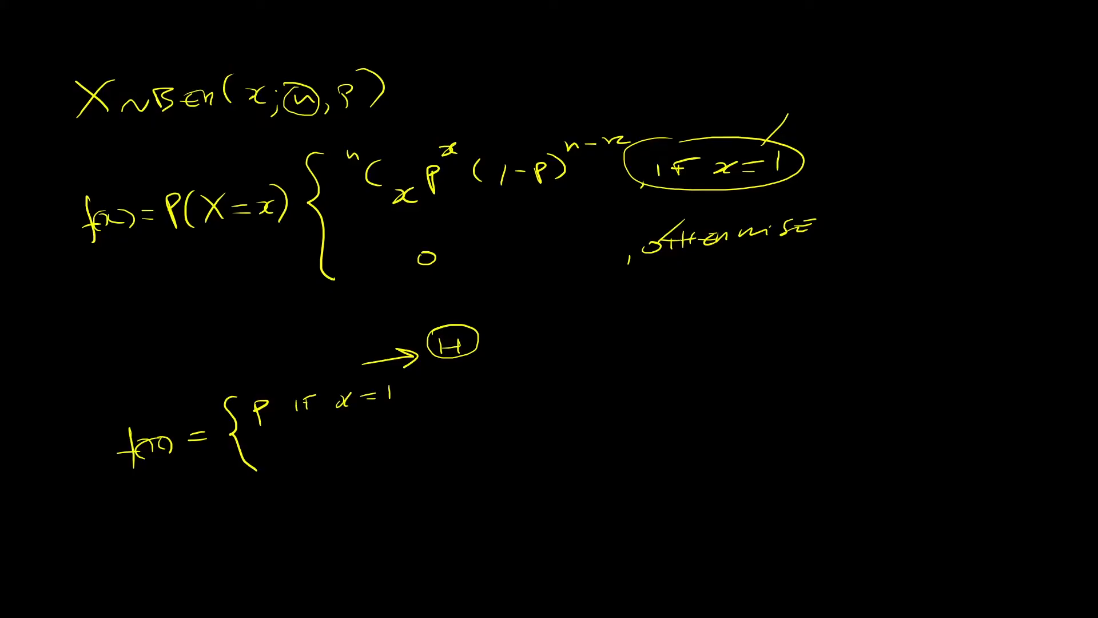
{"action": "type", "text": "1-p"}
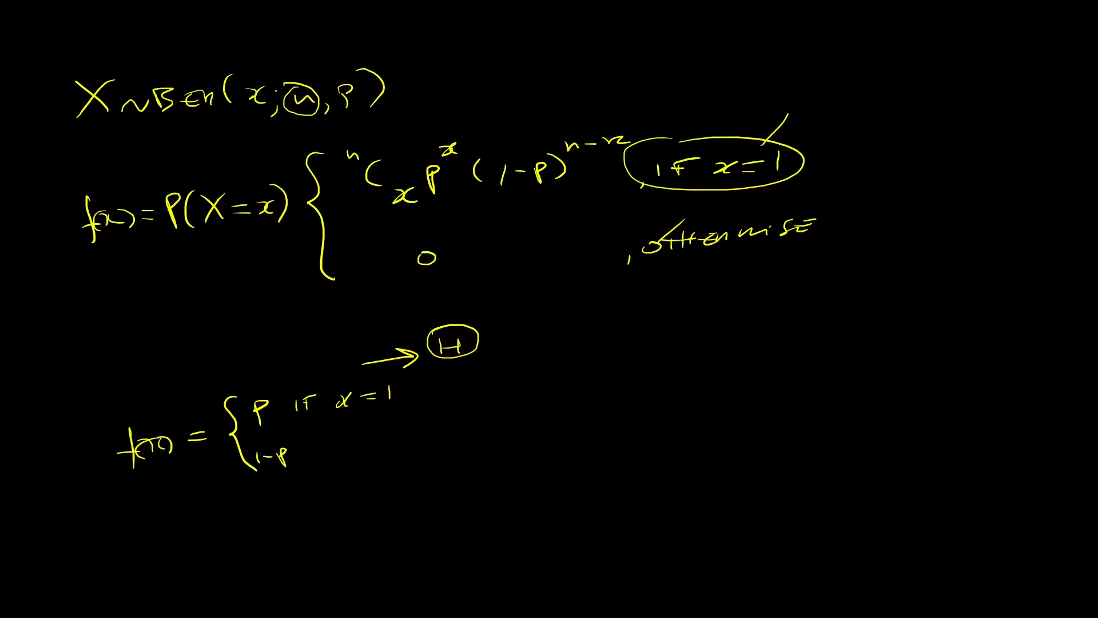
{"action": "type", "text": "if x=0"}
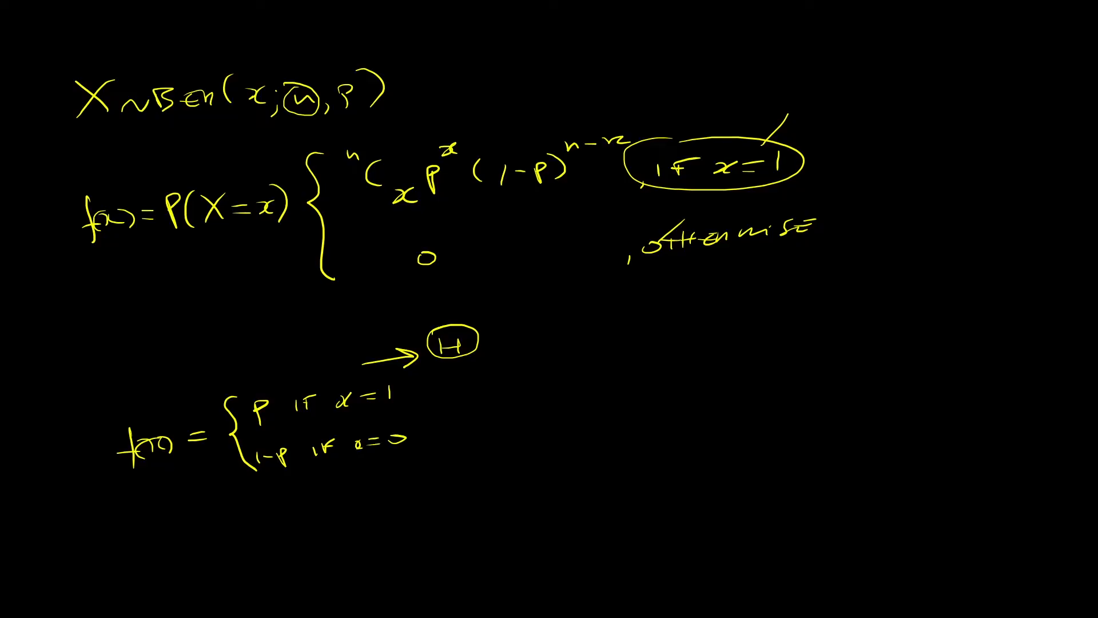
Note HT beside the formula, circle the p, and add a divider stroke.
{"action": "type", "text": "HT"}
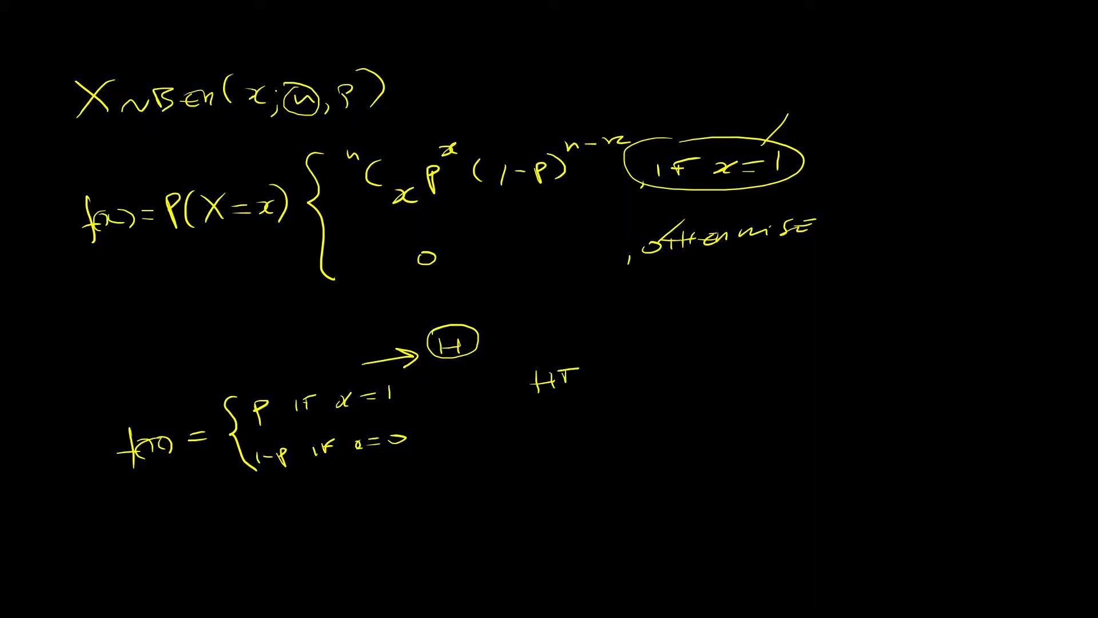
{"action": "left_click_drag", "start_coordinate": [252, 392], "coordinate": [266, 419]}
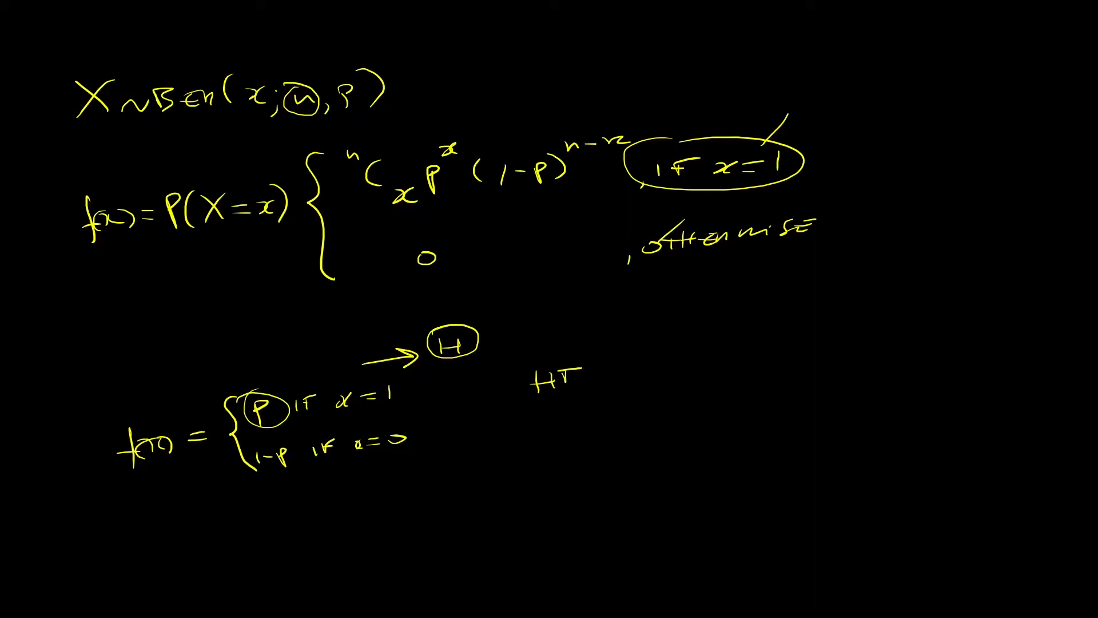
{"action": "left_click_drag", "start_coordinate": [557, 347], "coordinate": [556, 392]}
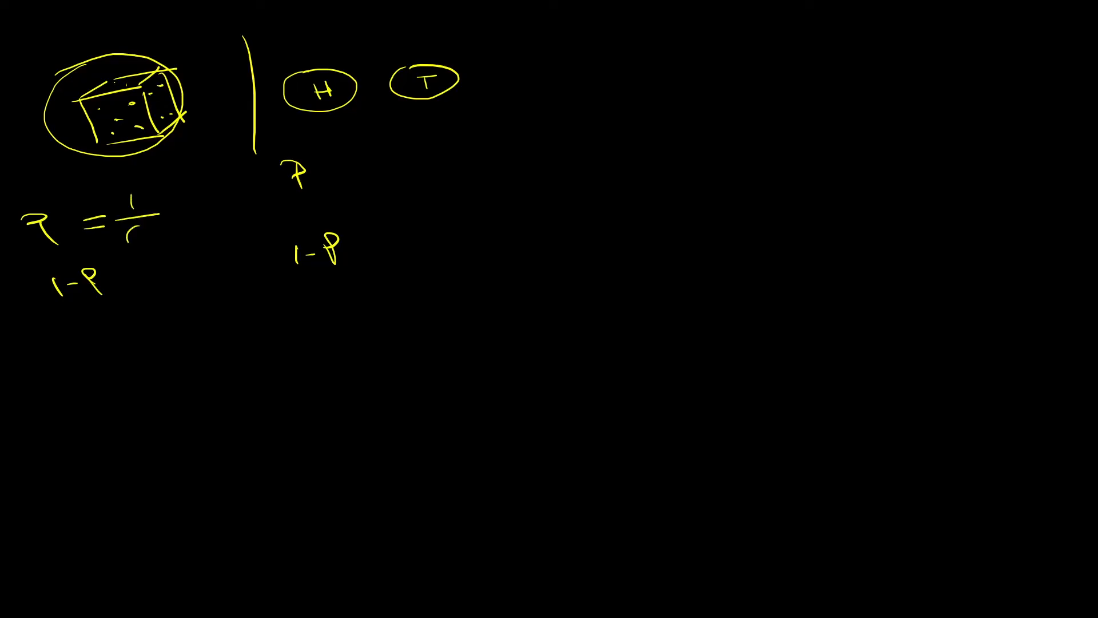
Finish p = 1/6 under the die and begin 1−p = 6/6.
{"action": "type", "text": "6"}
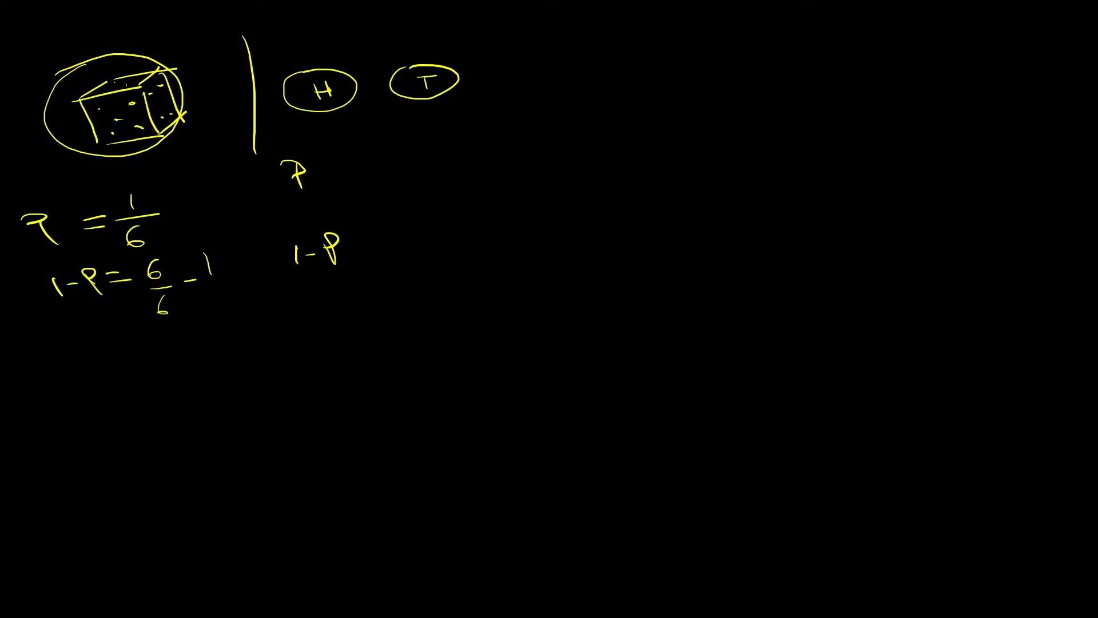
{"action": "type", "text": "/6"}
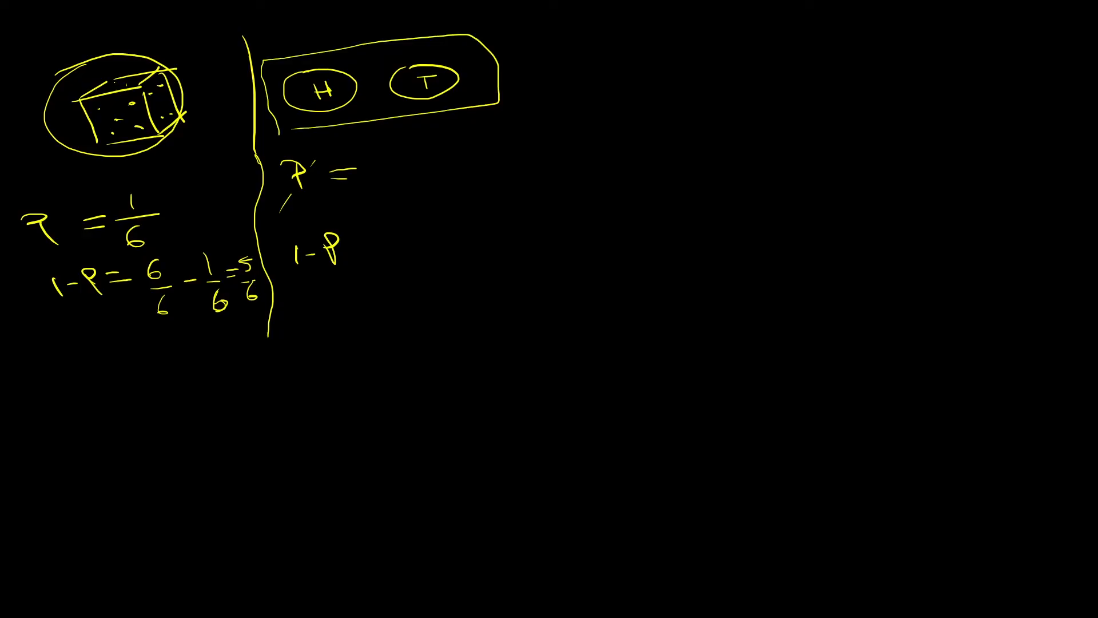
Complete 1−p = 5/6 for the die and start the third example p = 1/1.
{"action": "type", "text": "5"}
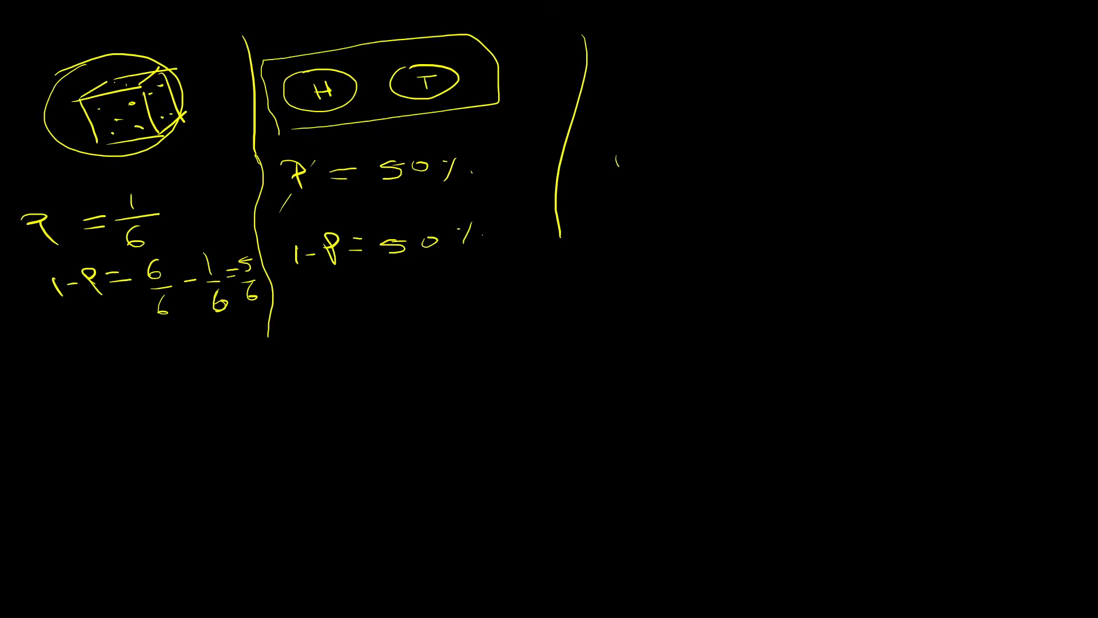
{"action": "type", "text": "P ="}
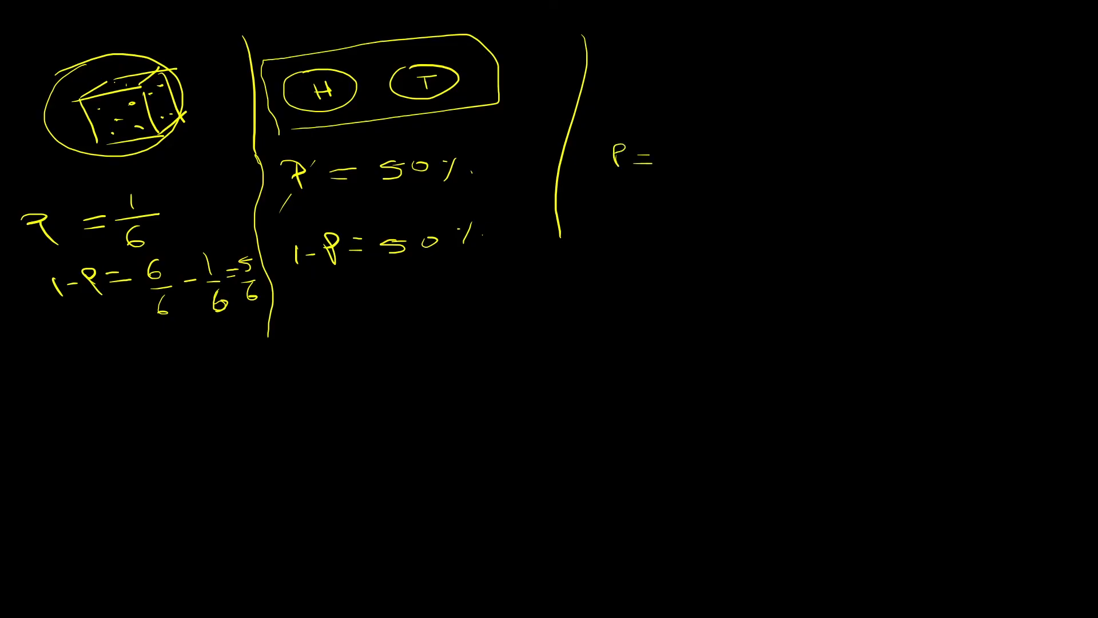
{"action": "type", "text": "1/1"}
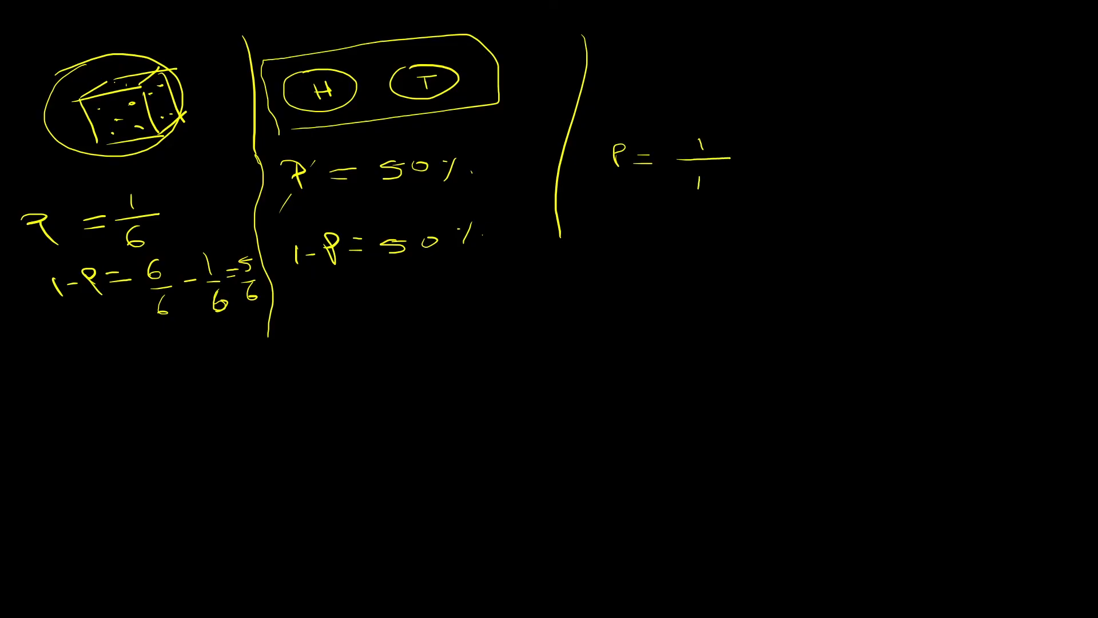